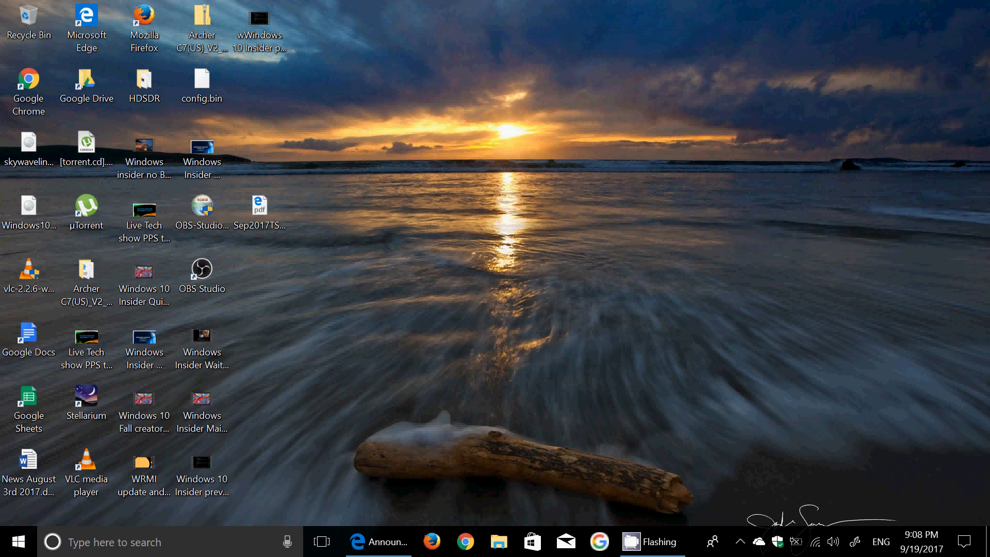
mouse_move(734, 514)
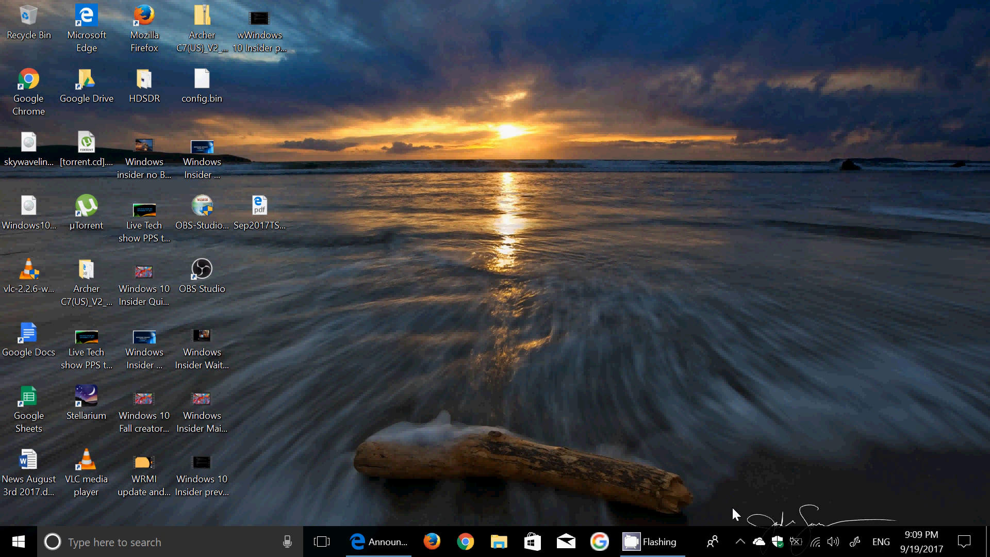
mouse_move(743, 517)
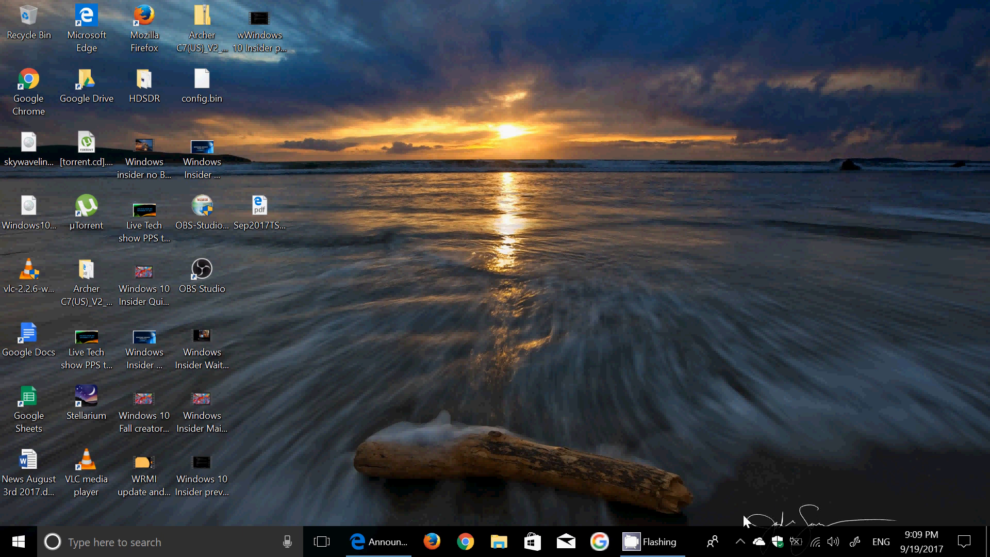
mouse_move(588, 483)
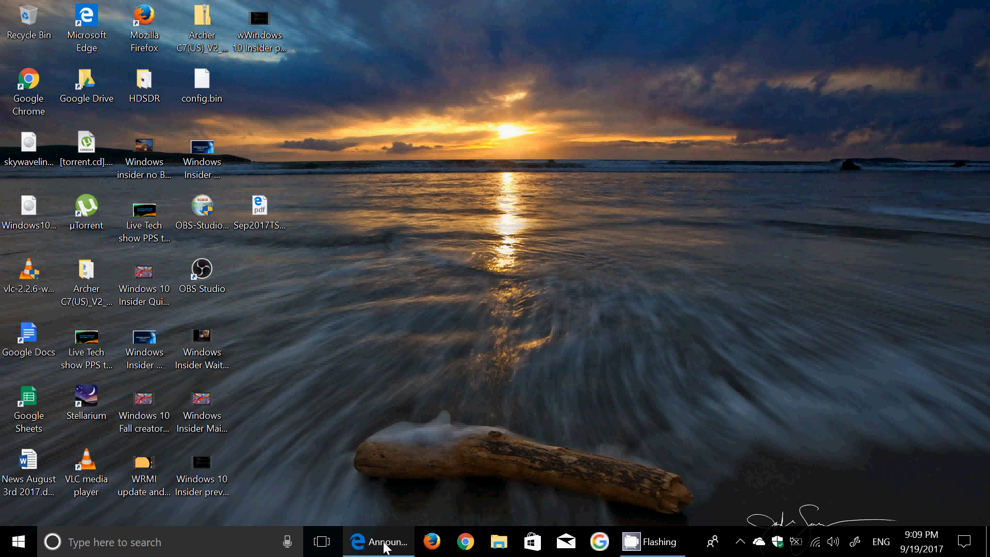
Restore Edge from the taskbar to the Windows Blogs Build 16291 announcement post.
left_click(378, 541)
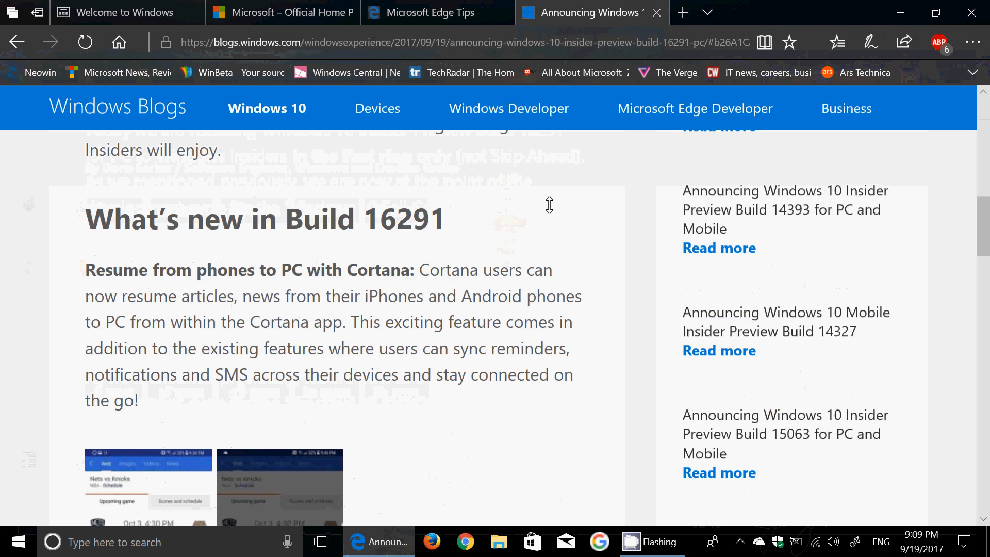
scroll("down", 3)
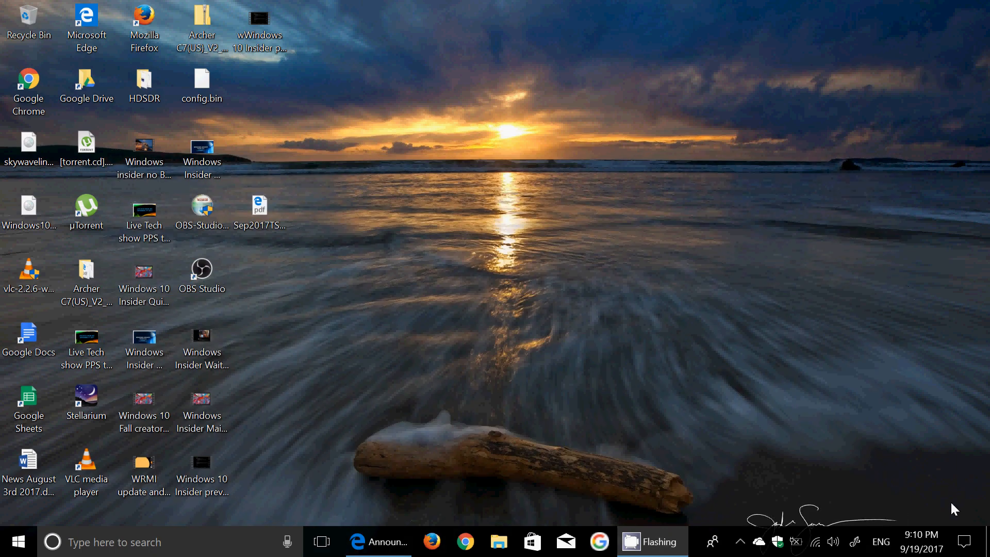
left_click(964, 541)
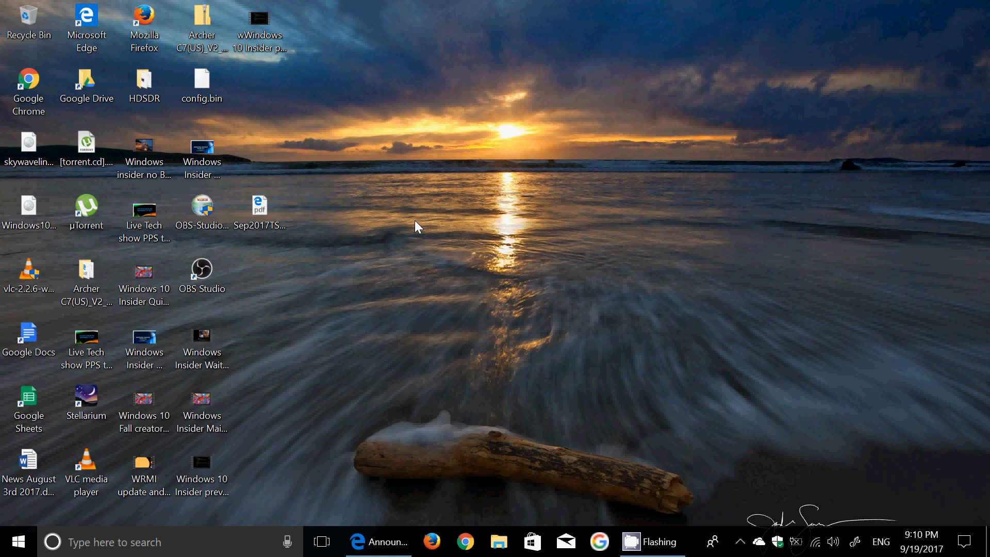
left_click(378, 542)
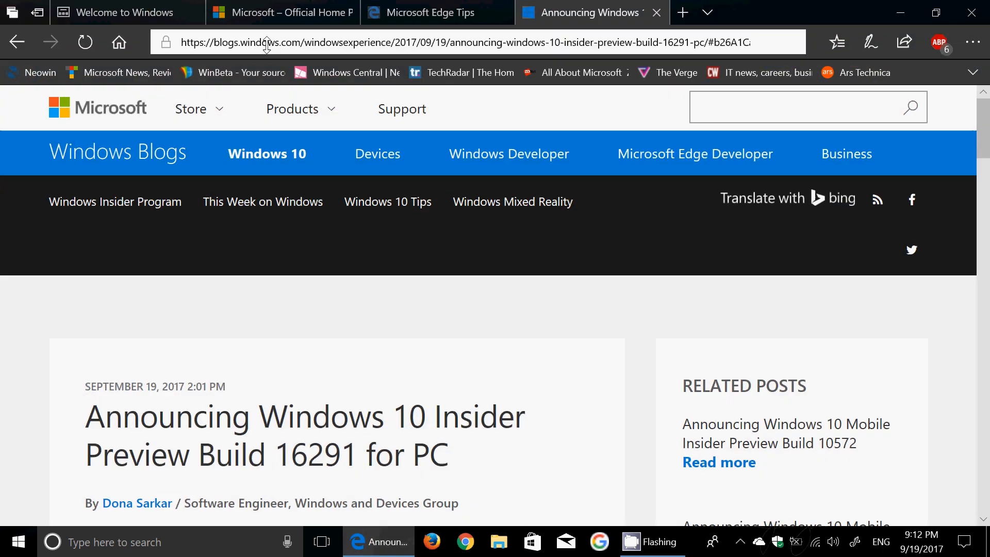
View the Welcome to Windows Fall Creators Update page and its feature cards.
left_click(120, 12)
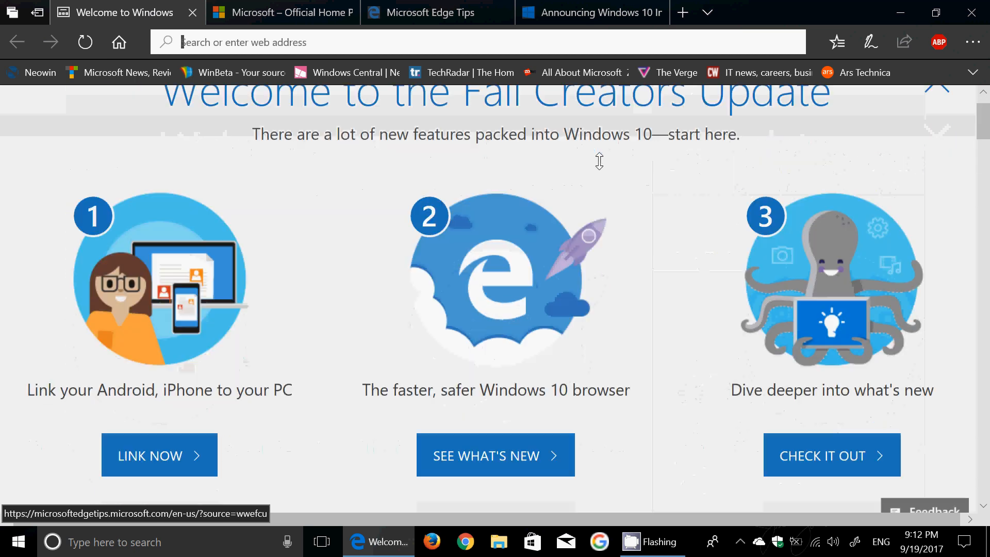
scroll("down", 3)
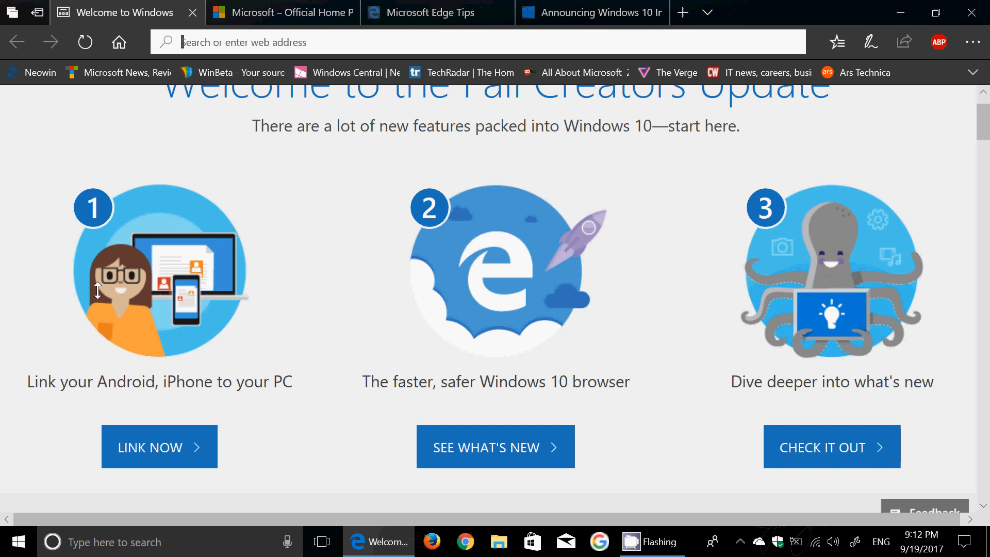
mouse_move(171, 242)
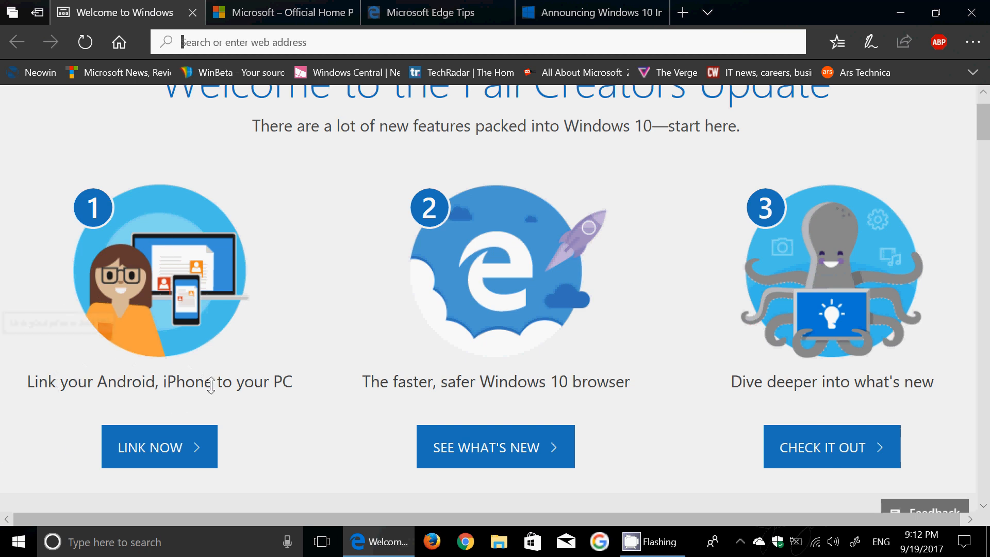
mouse_move(247, 431)
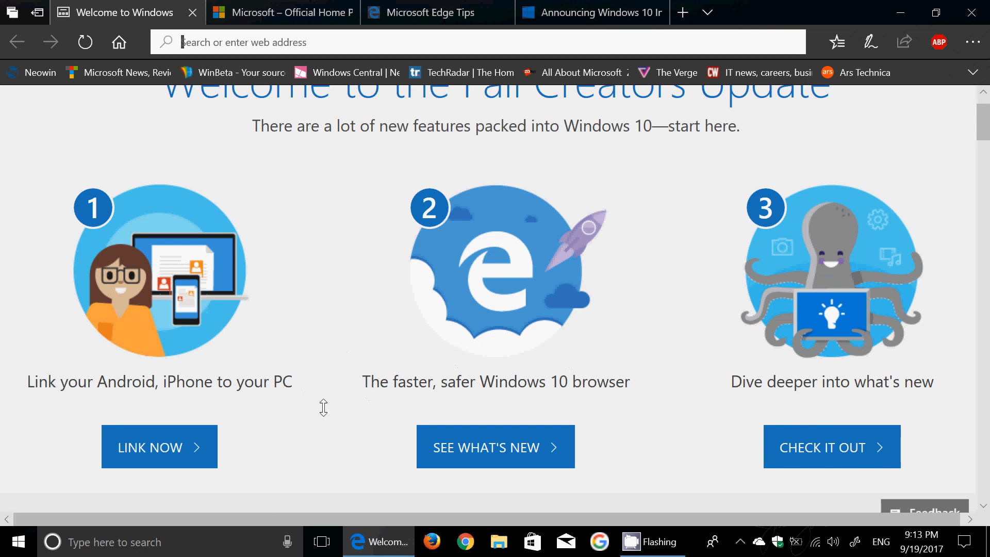
mouse_move(526, 446)
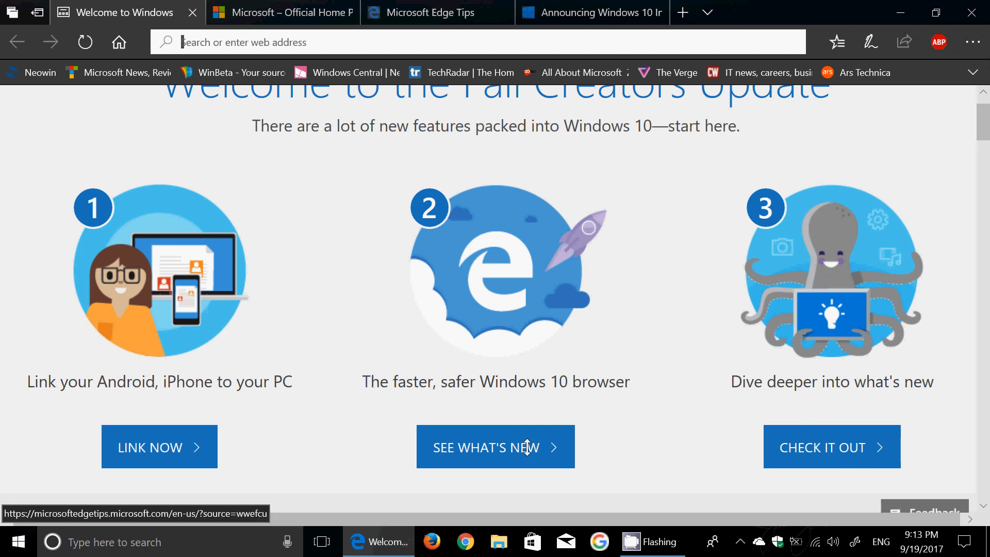
left_click(281, 12)
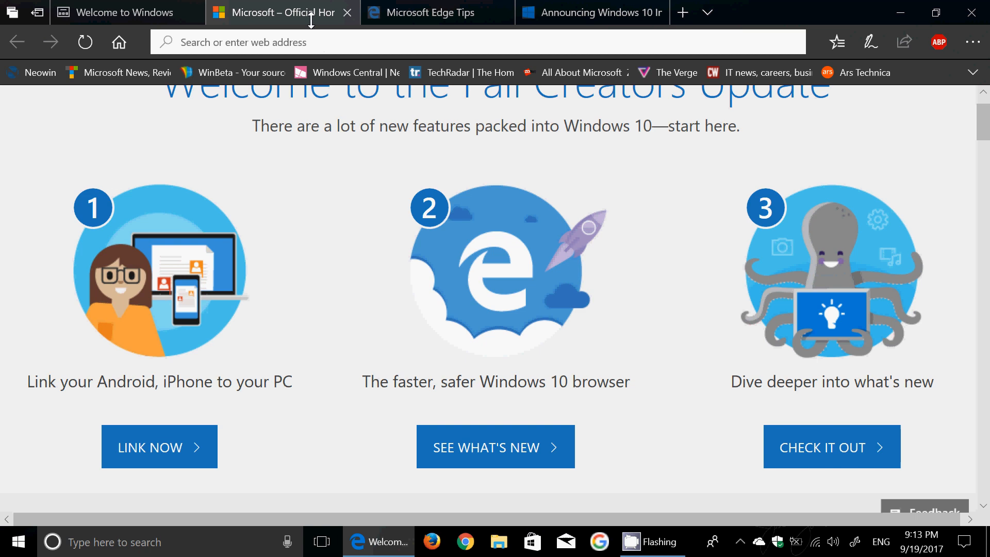
Read through the Microsoft Edge Tips page for build 16291, then return to Welcome to Windows.
left_click(436, 12)
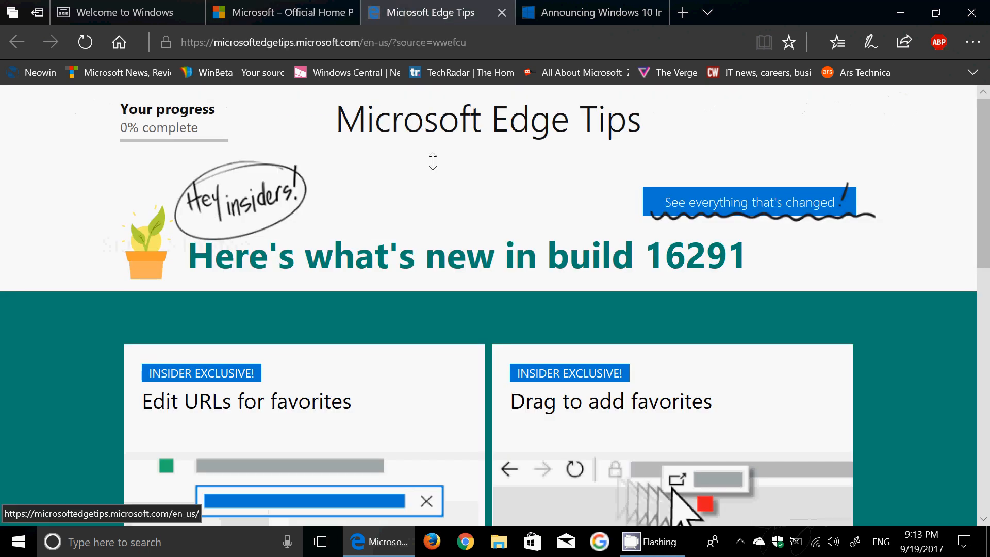
scroll("down", 3)
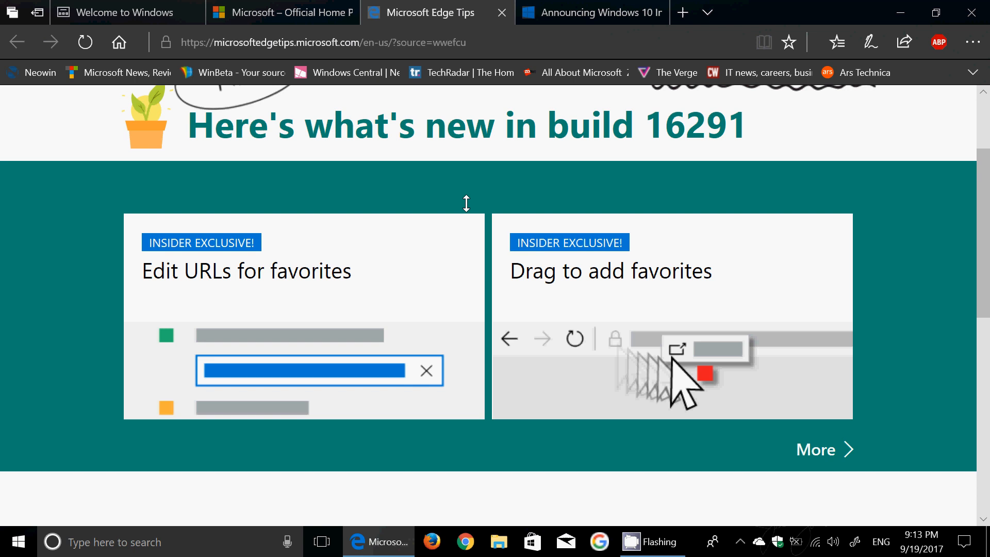
mouse_move(556, 183)
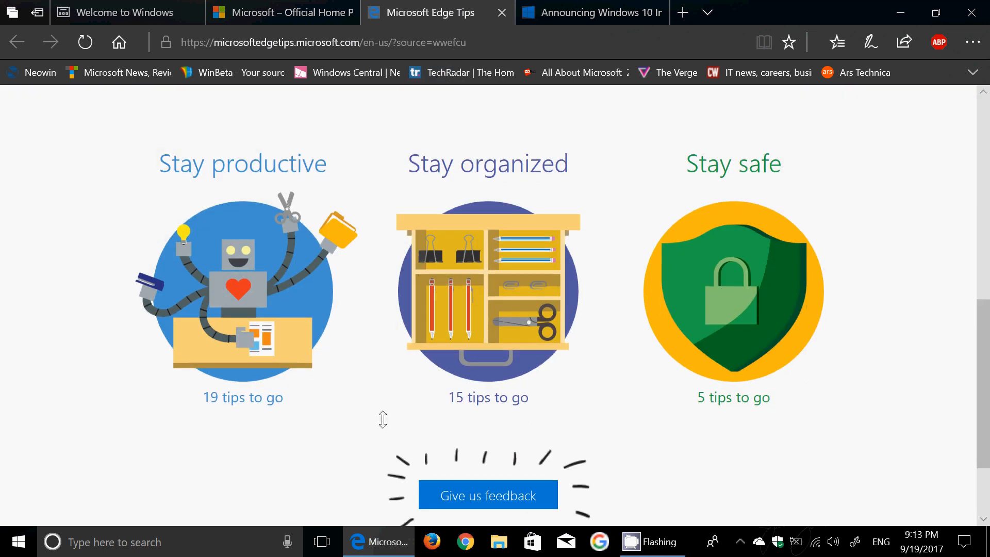
mouse_move(385, 325)
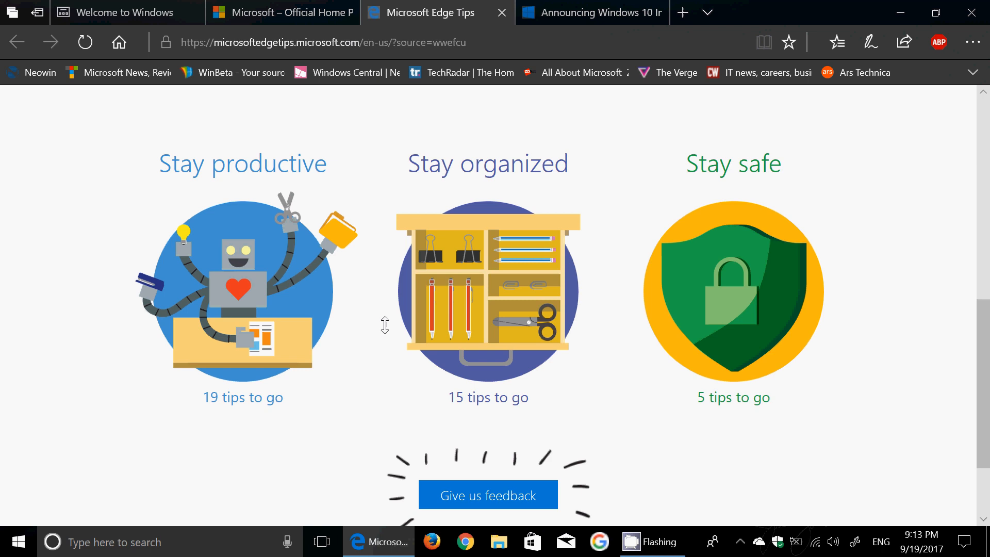
mouse_move(792, 297)
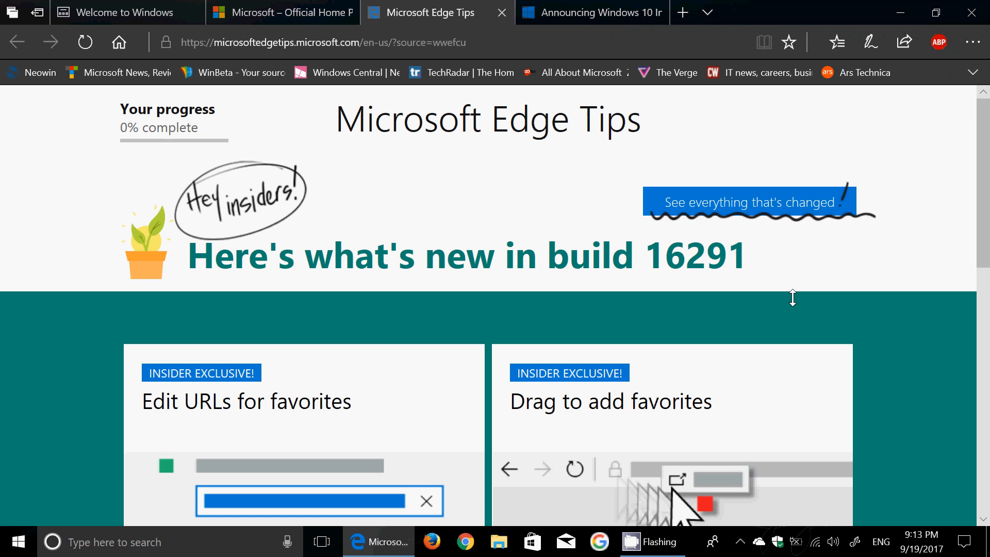
scroll("down", 3)
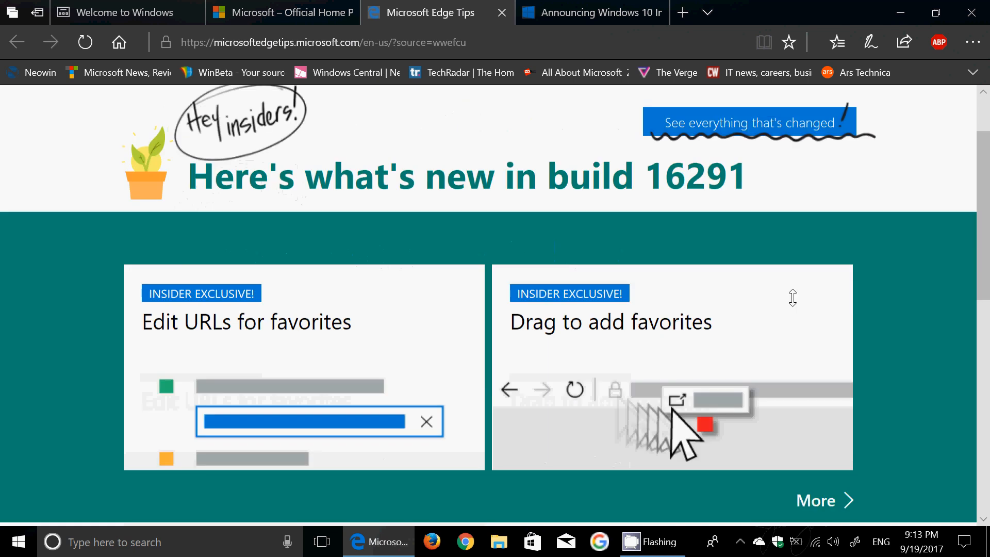
scroll("down", 3)
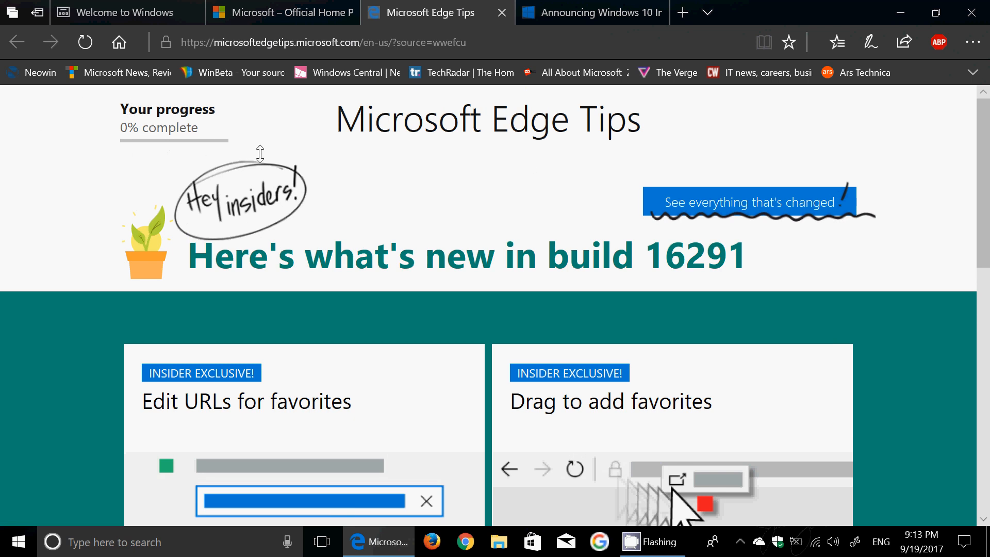
mouse_move(536, 404)
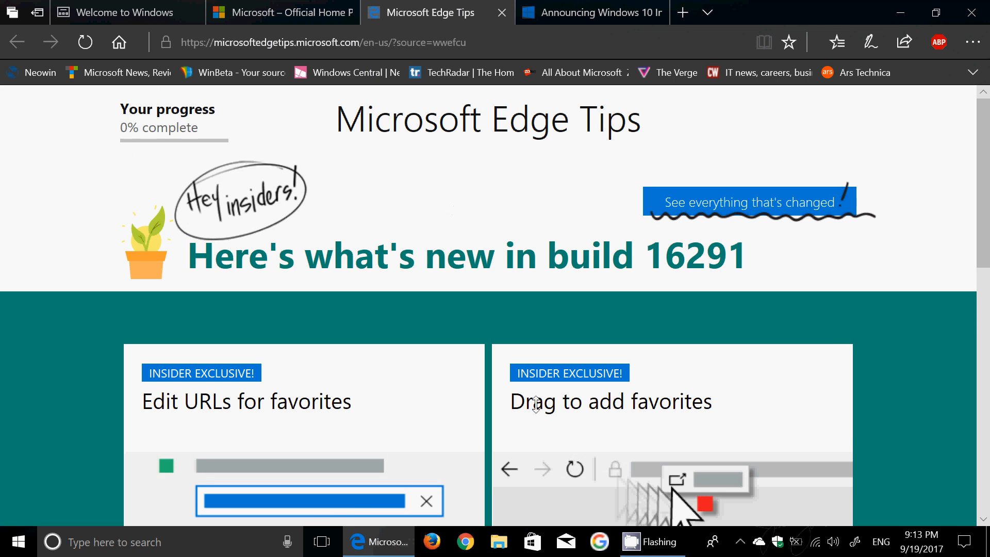
scroll("down", 3)
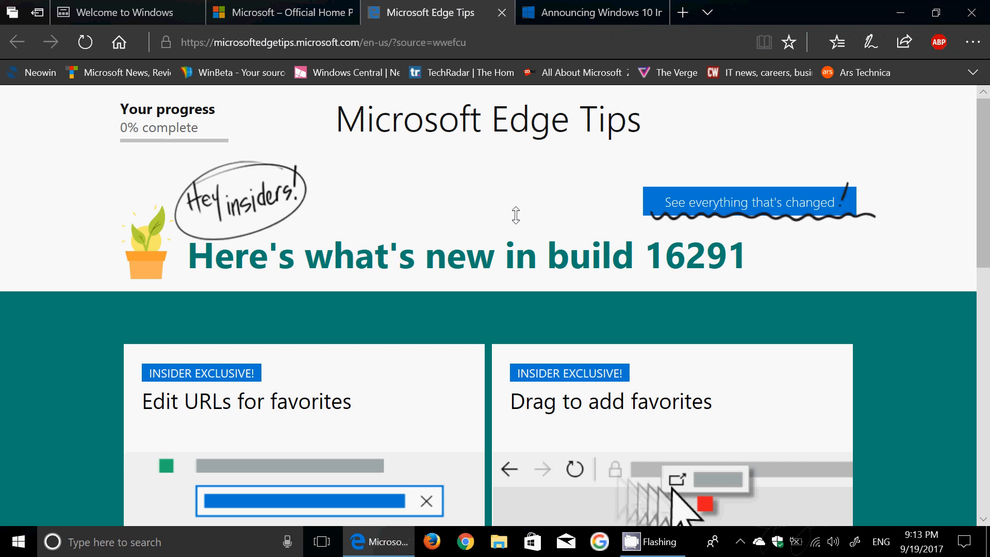
mouse_move(498, 248)
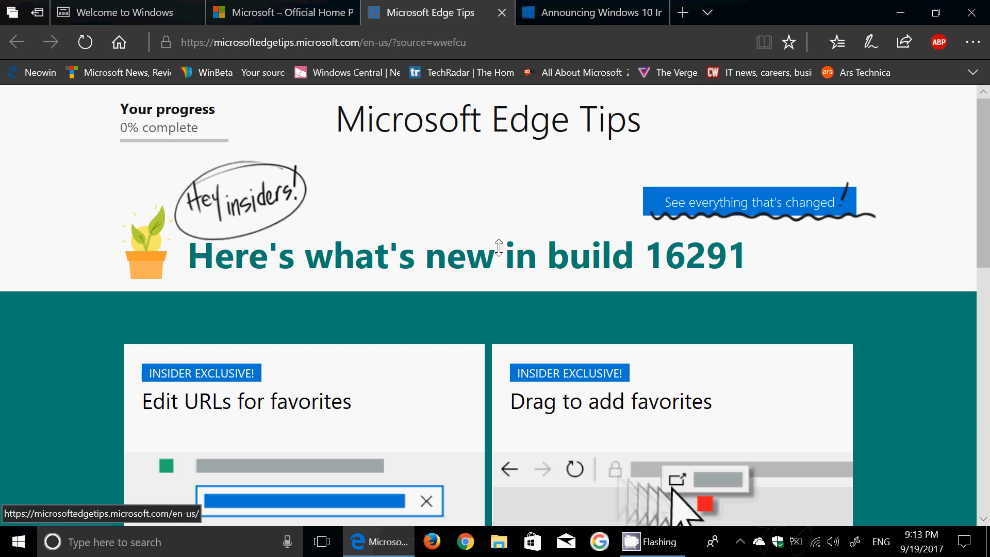
left_click(120, 12)
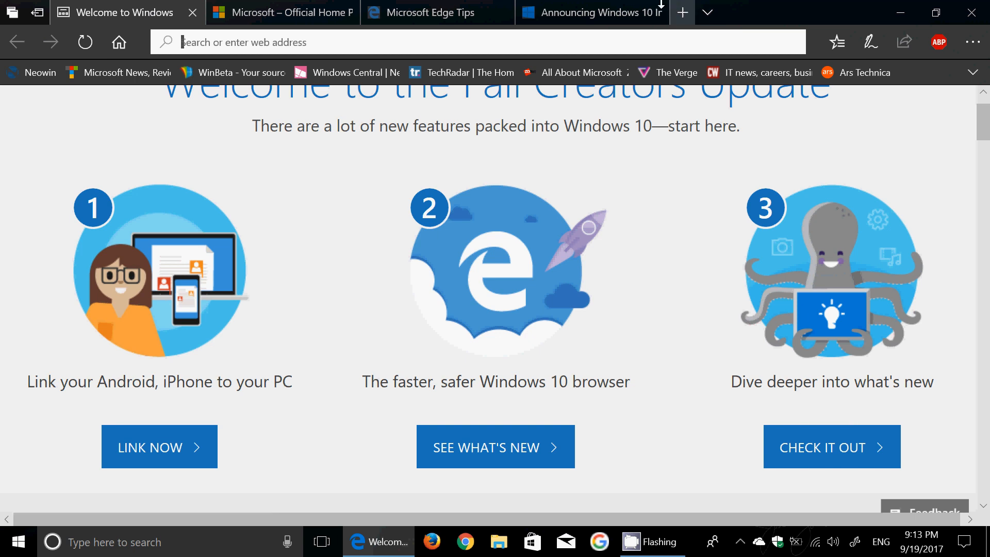
Show the 'Announcing Windows 10 Insider Preview Build 16291' tab at its opening paragraph.
left_click(590, 12)
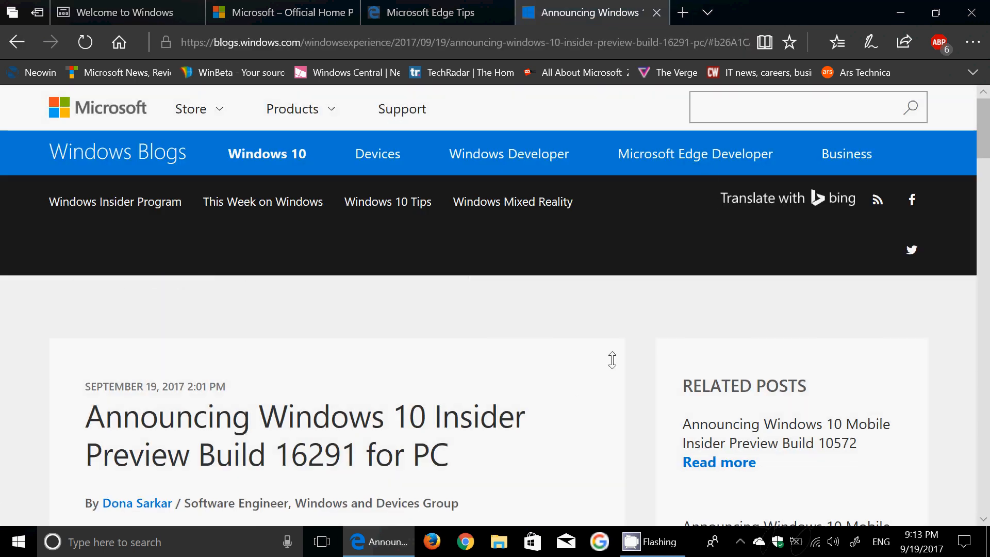
scroll("down", 3)
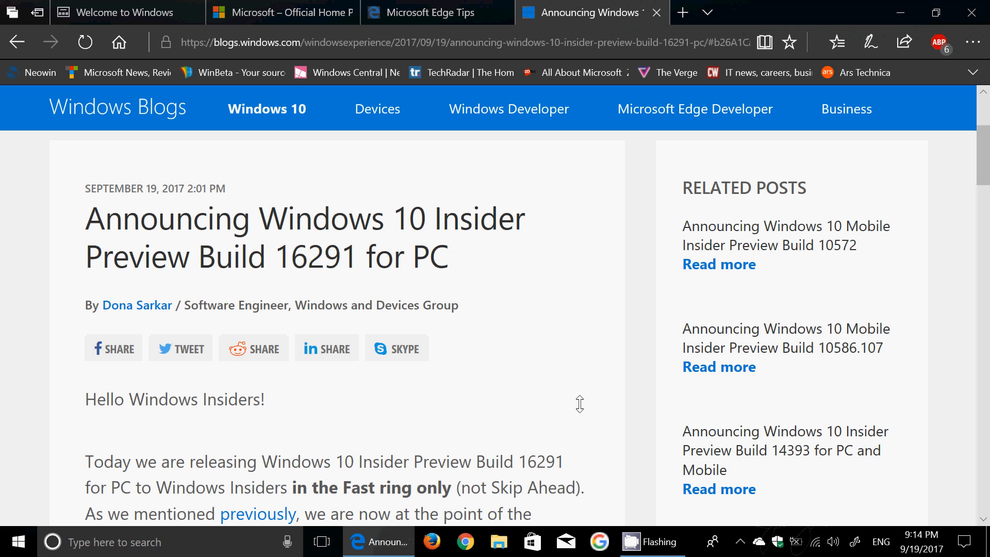
mouse_move(712, 79)
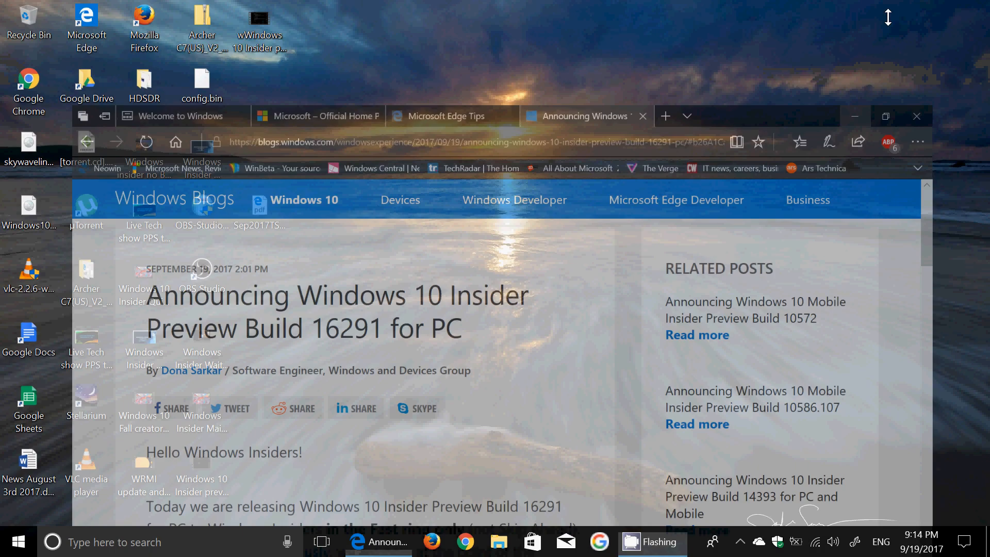
left_click(855, 115)
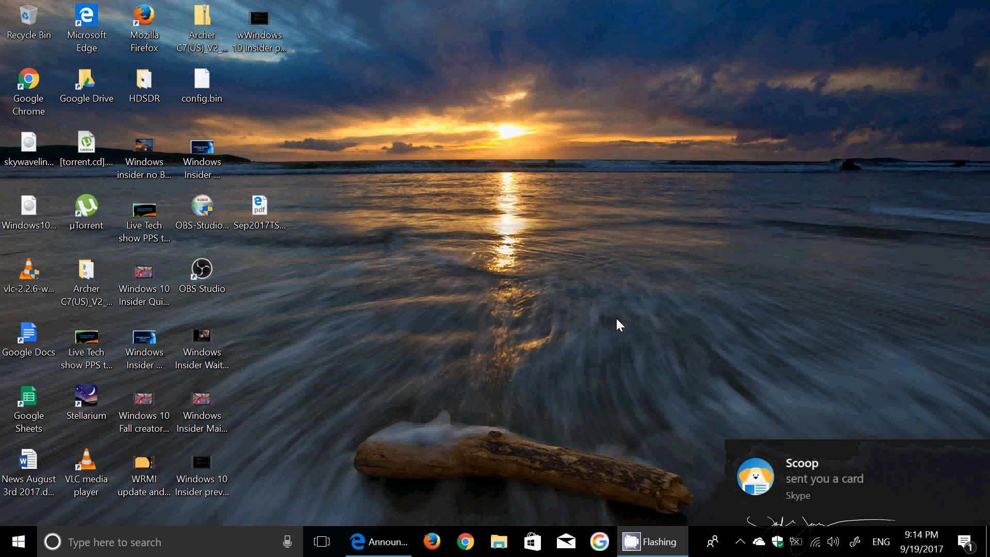
mouse_move(547, 456)
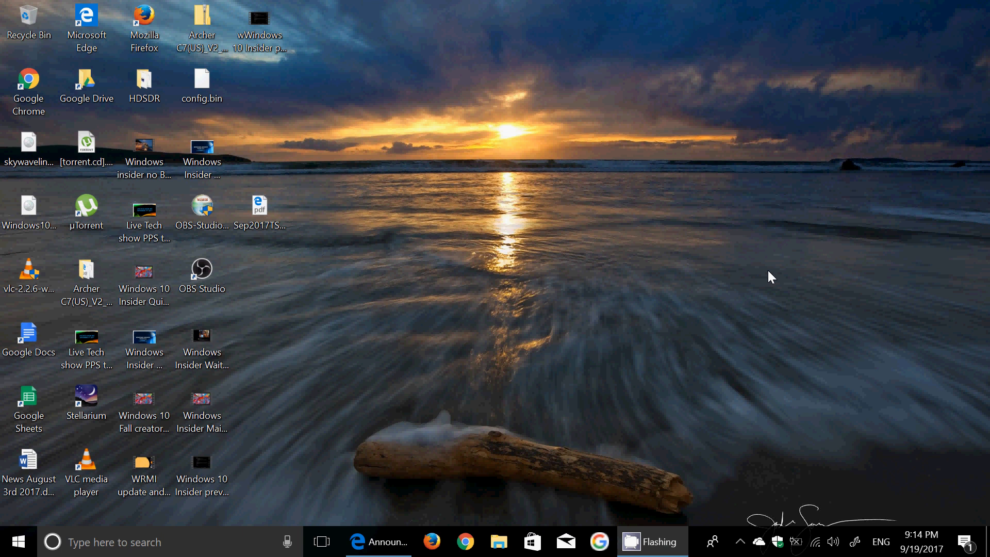
mouse_move(360, 523)
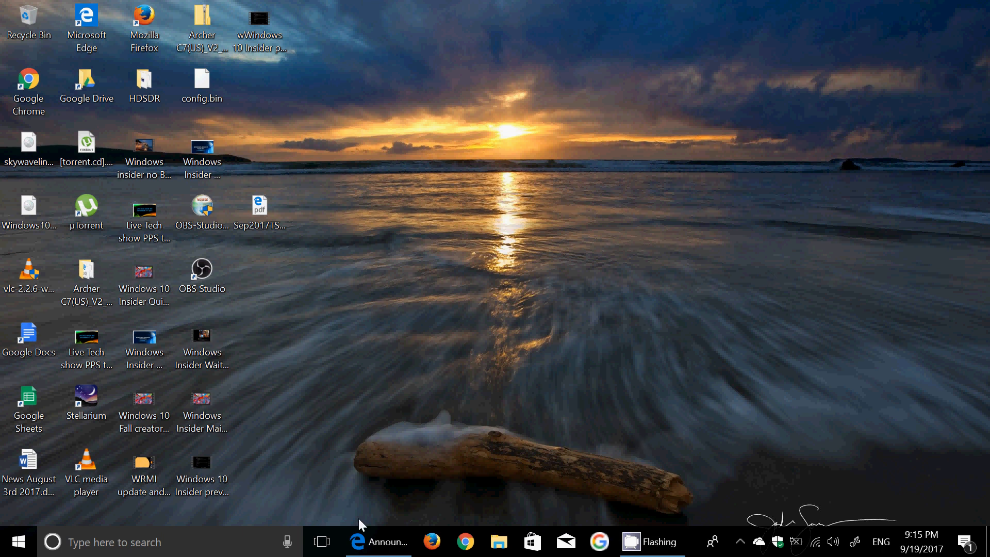
Restore Edge and scroll the announcement to its general changes and fixes for PC.
left_click(377, 541)
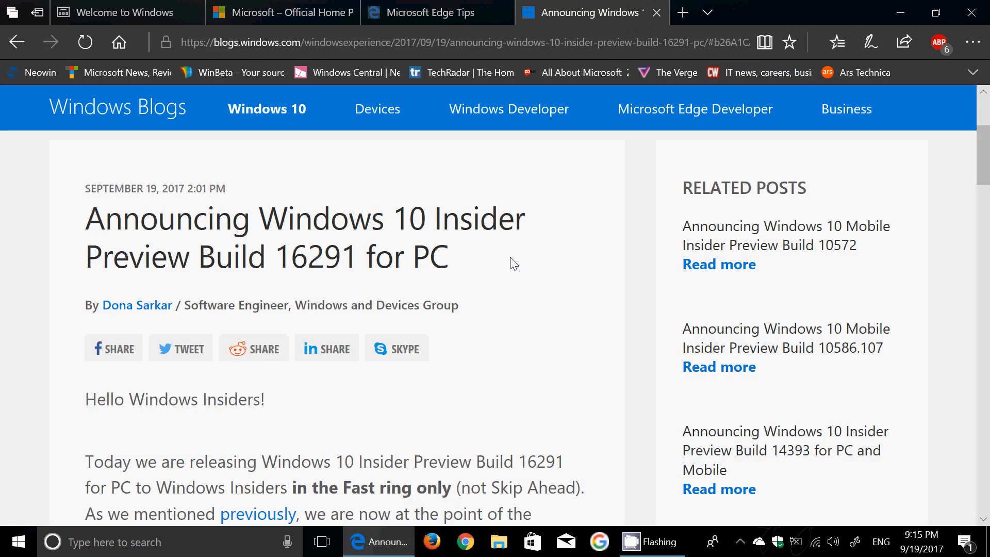
scroll("down", 3)
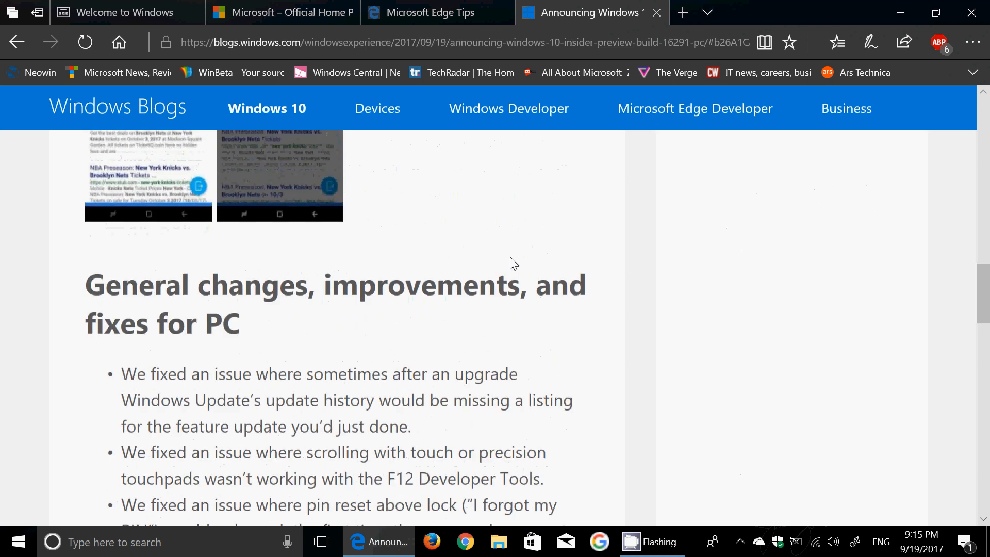
scroll("down", 3)
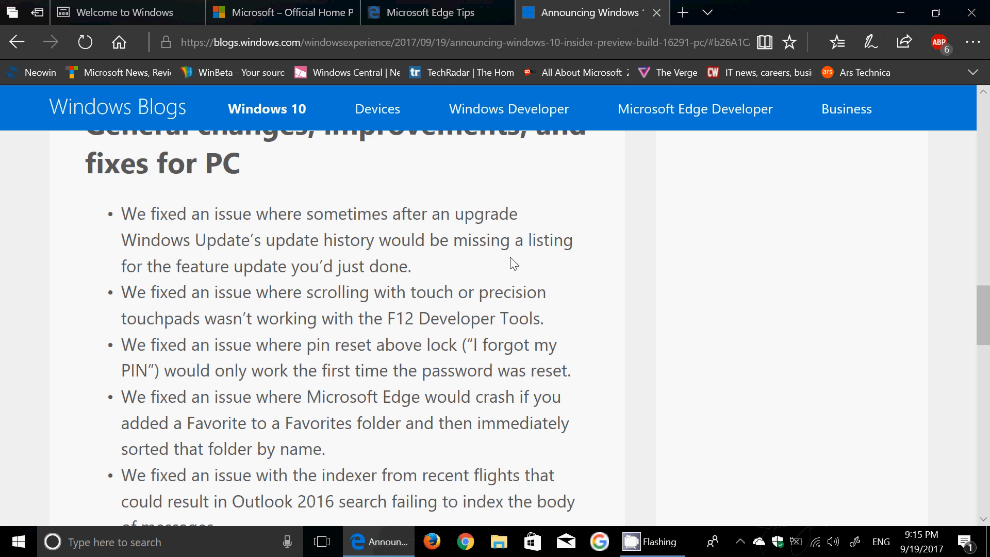
scroll("down", 3)
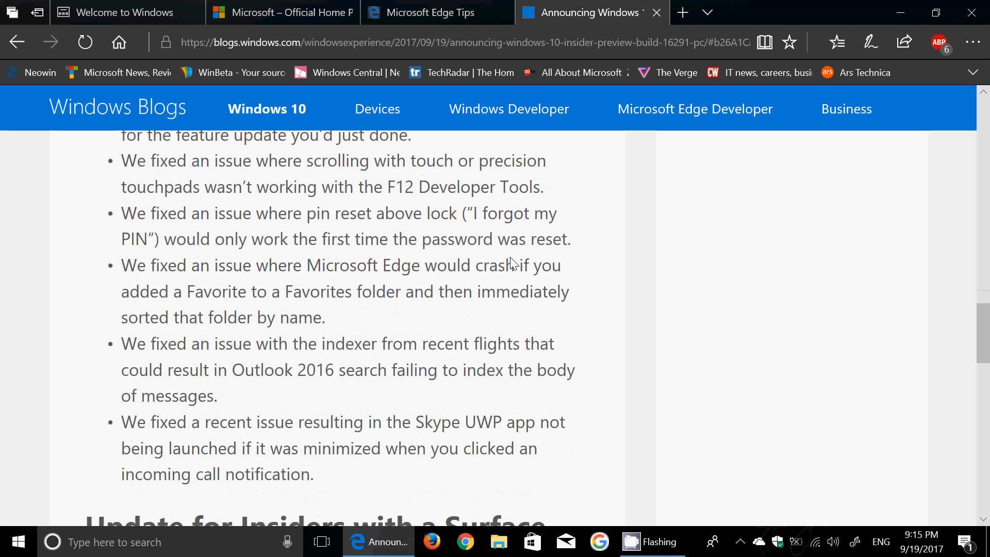
scroll("down", 3)
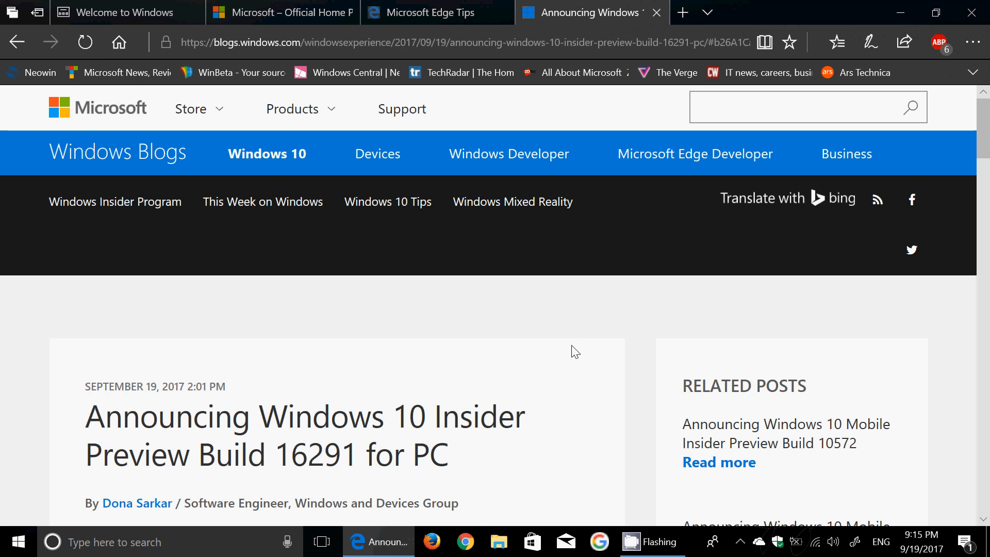
mouse_move(582, 191)
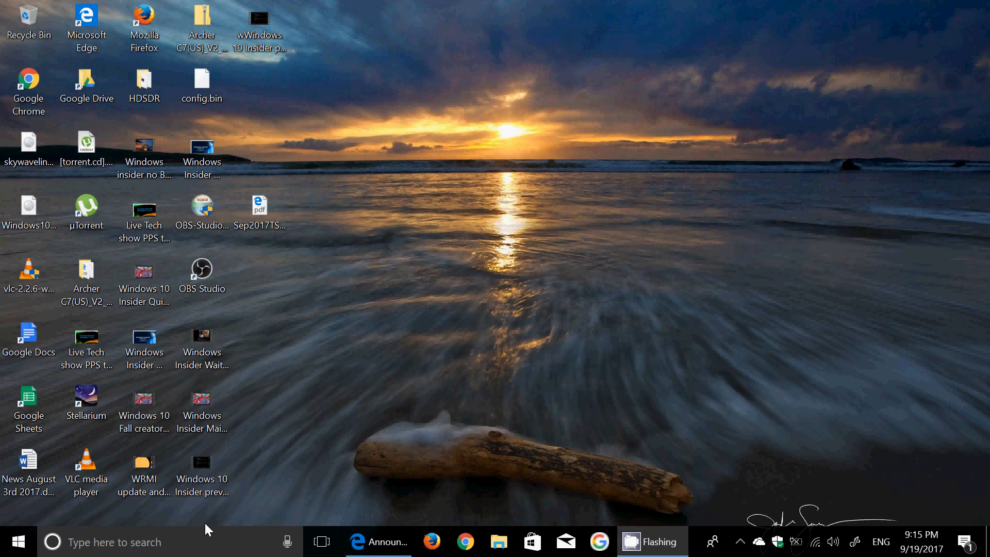
Run winver to check Version 1709 (OS Build 16291.0), then close About Windows.
left_click(113, 541)
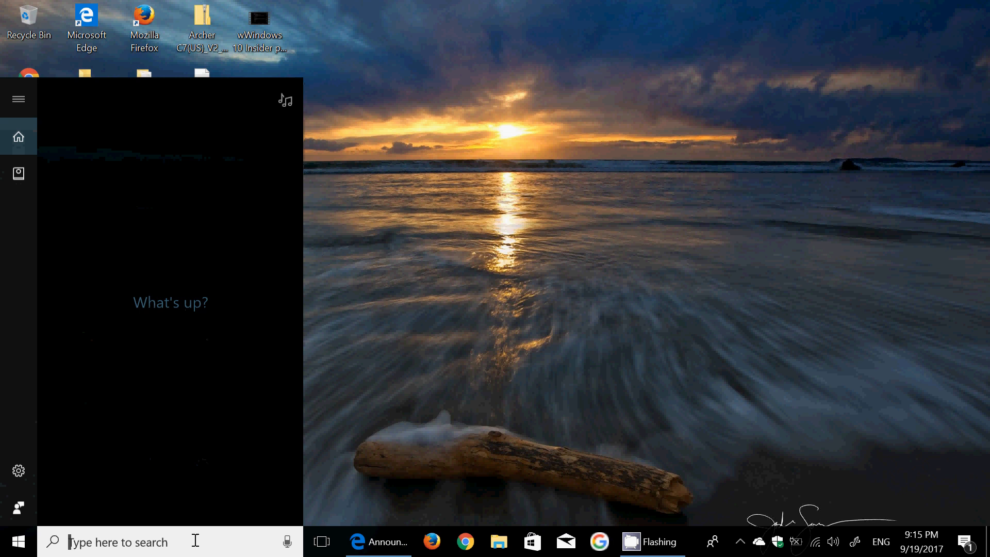
type("win")
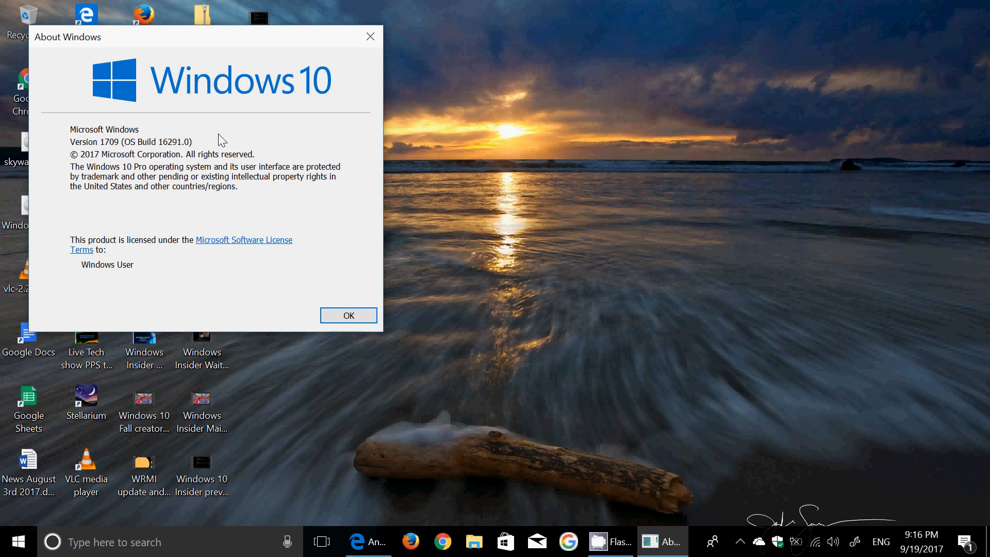
mouse_move(293, 223)
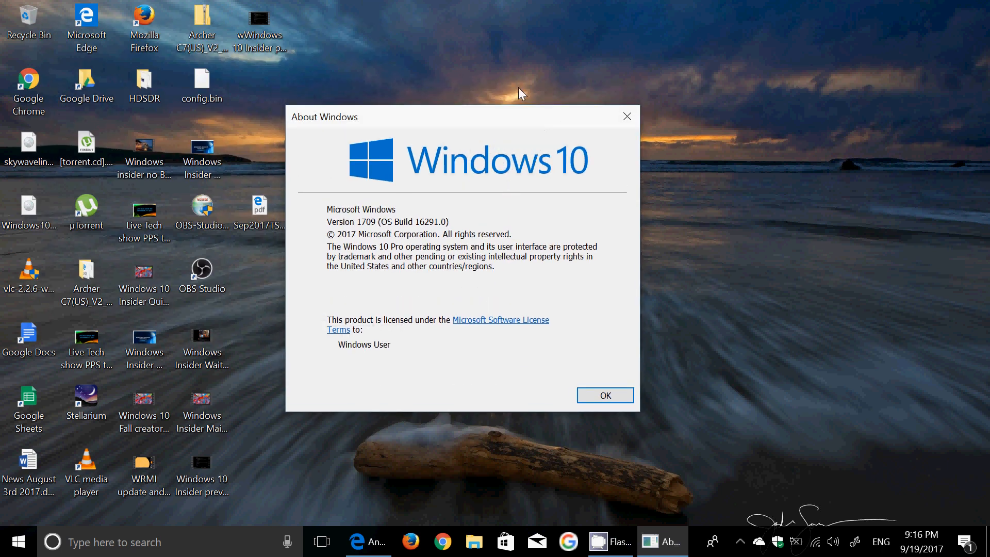
mouse_move(627, 116)
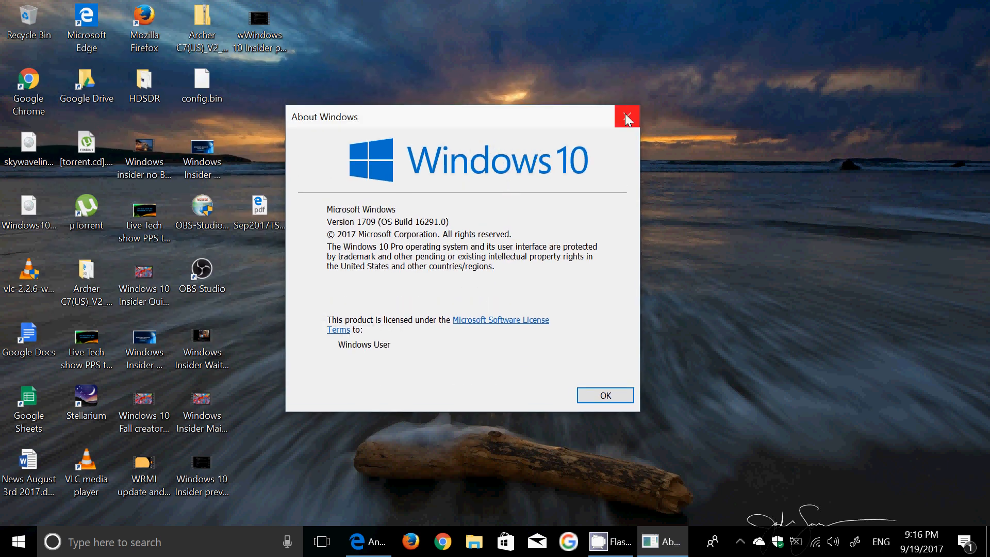
left_click(626, 117)
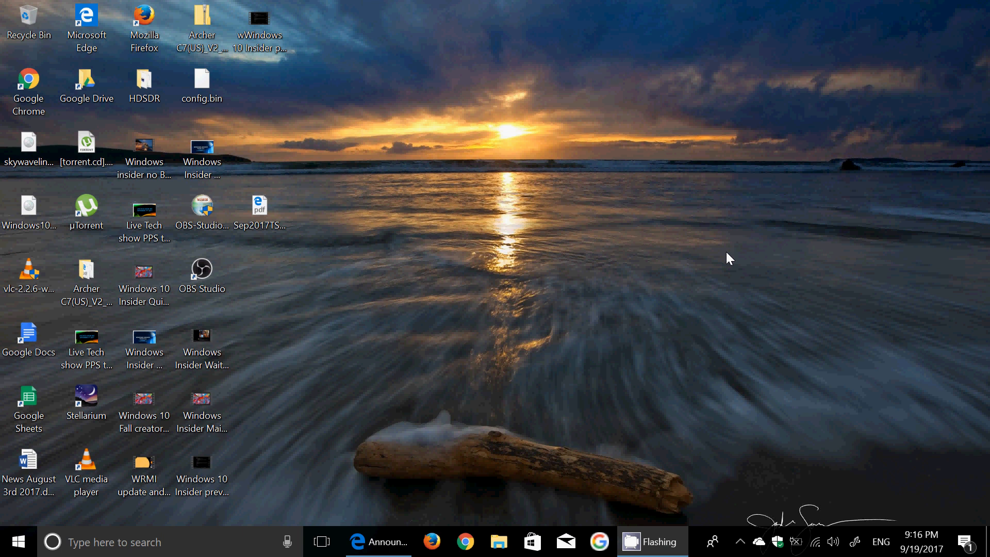
mouse_move(717, 281)
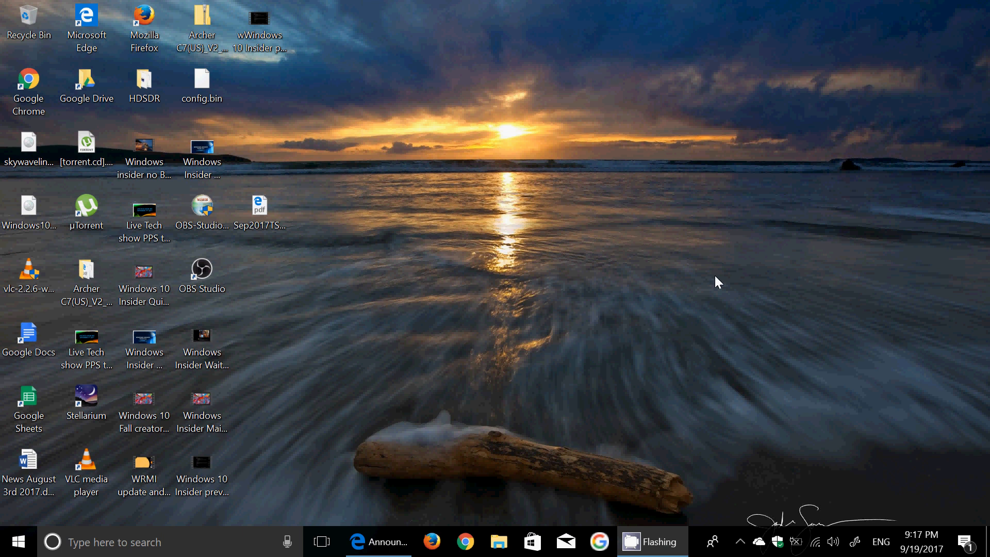
mouse_move(720, 410)
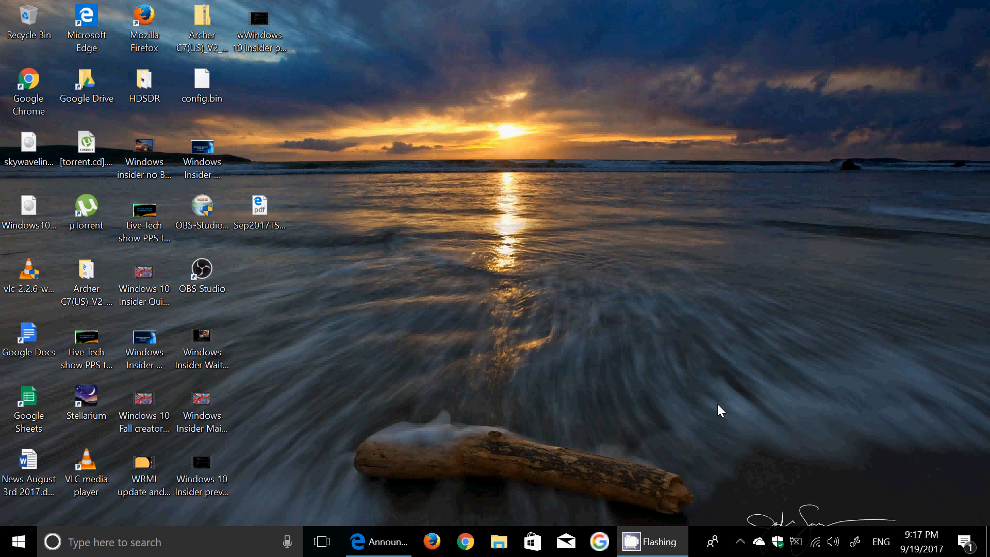
mouse_move(453, 470)
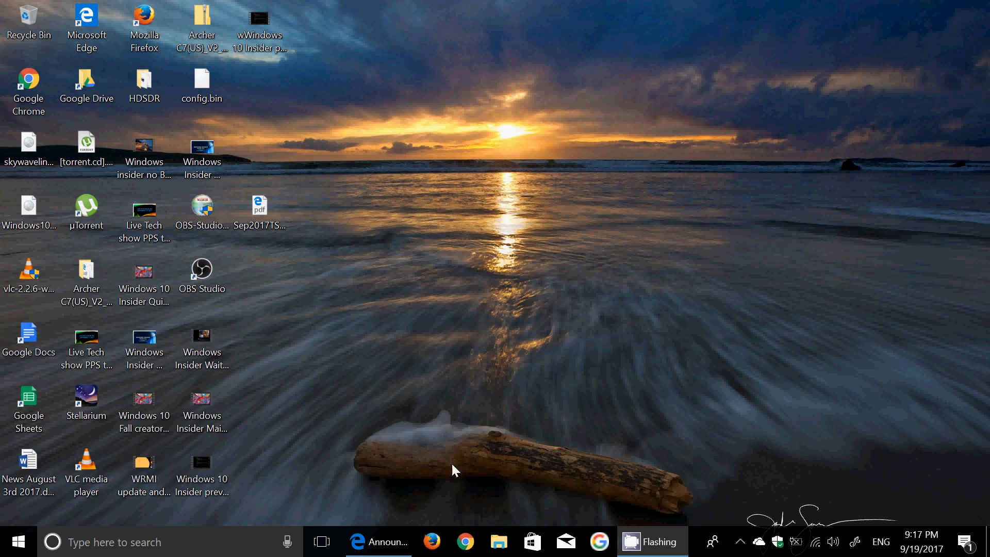
mouse_move(508, 459)
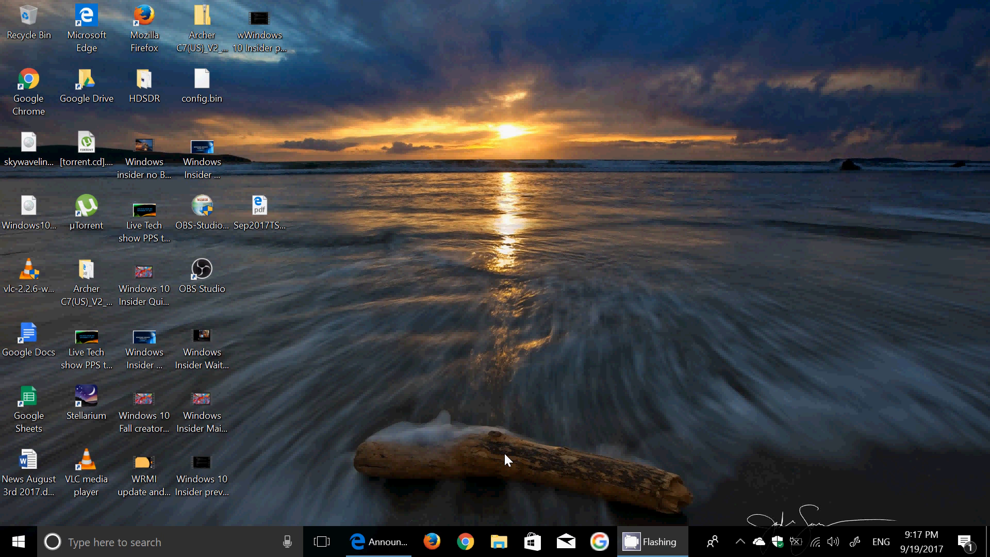
mouse_move(751, 515)
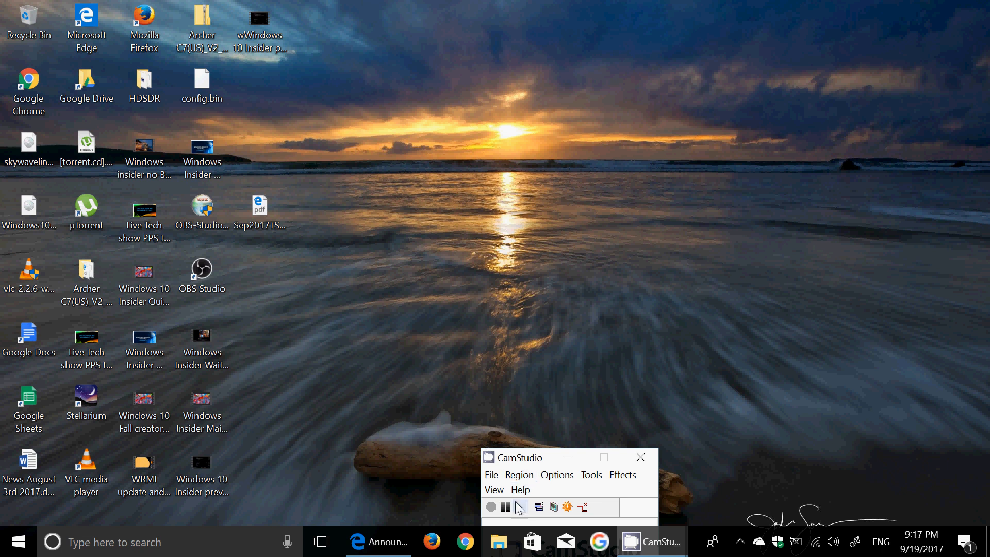
Stop the CamStudio screen recording.
left_click(520, 506)
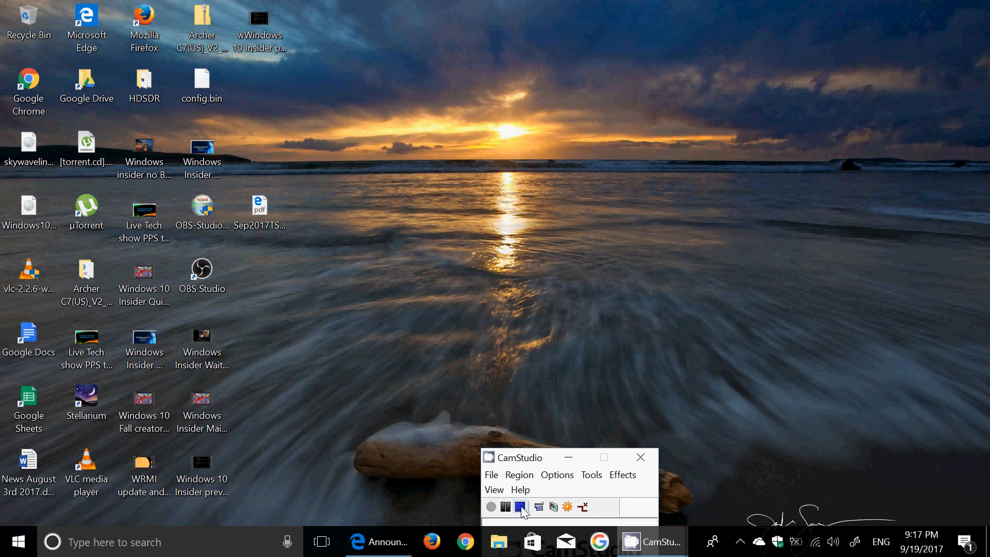